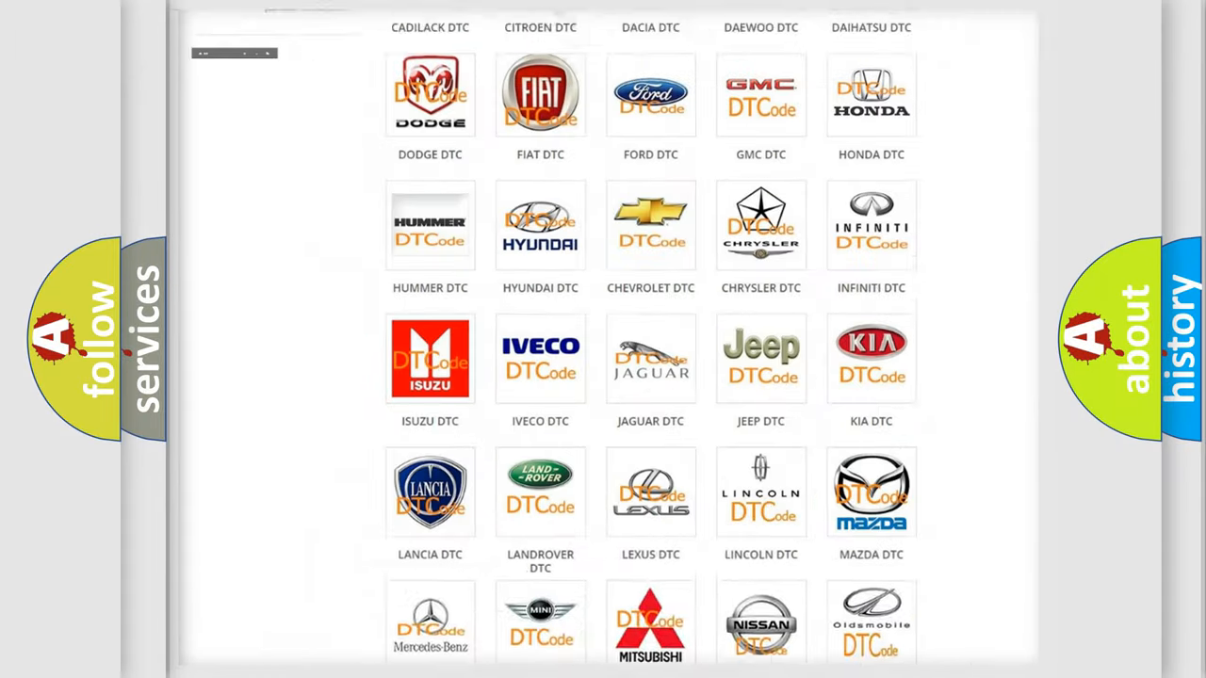
# - Open the LINCOLN DTC page from its logo and scroll through the trouble code grid
pyautogui.scroll(3)
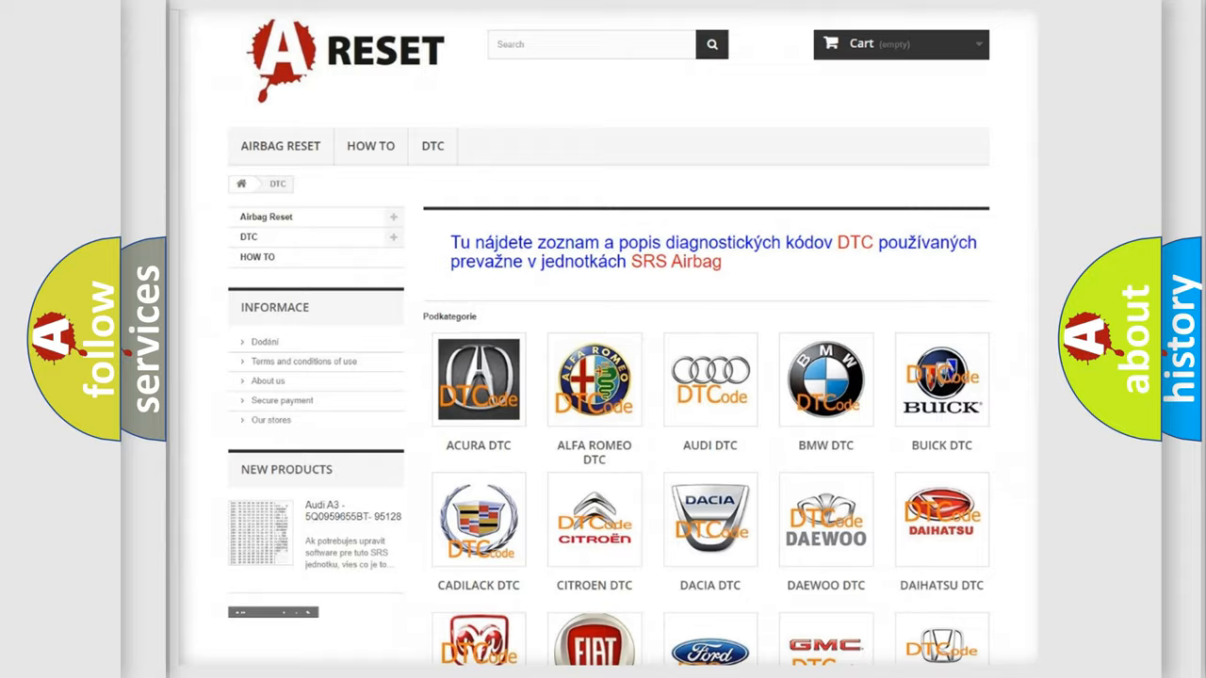
pyautogui.scroll(-3)
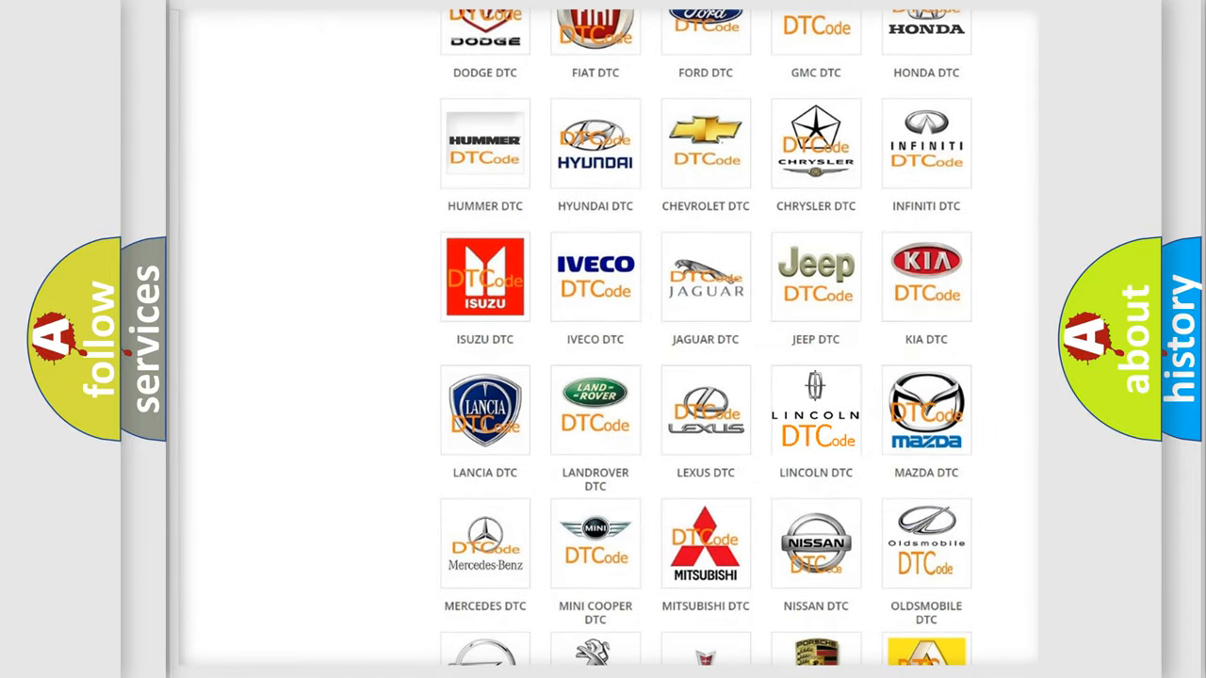
pyautogui.click(816, 410)
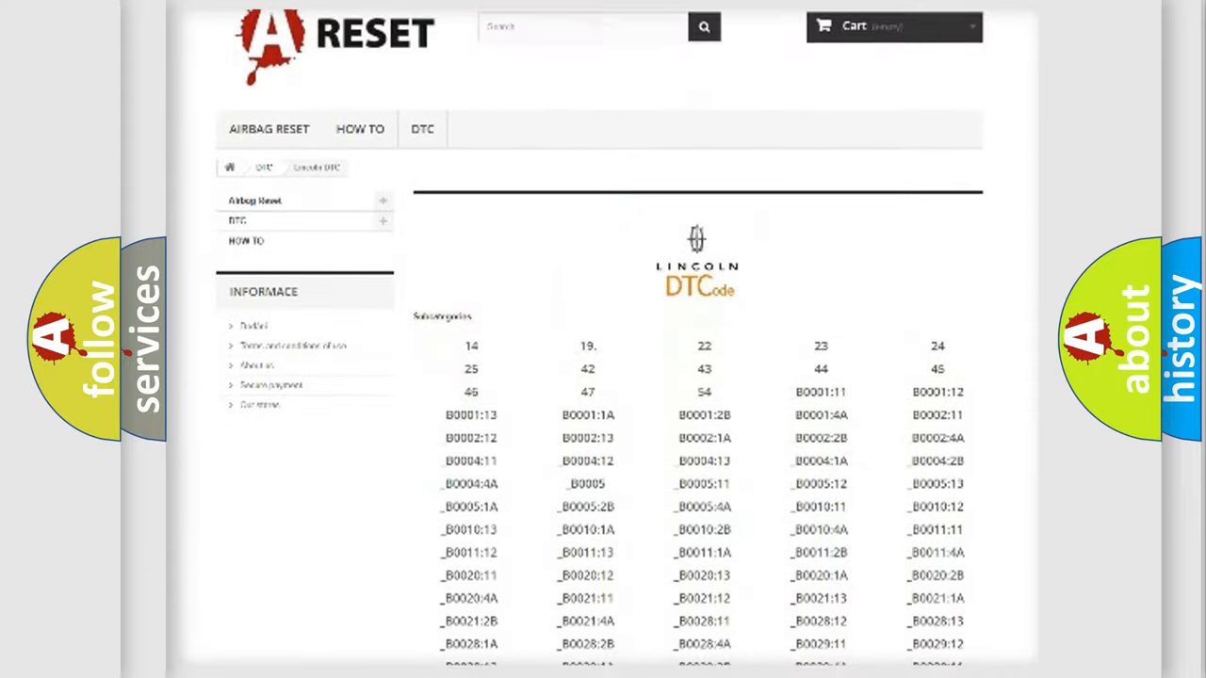
pyautogui.scroll(-3)
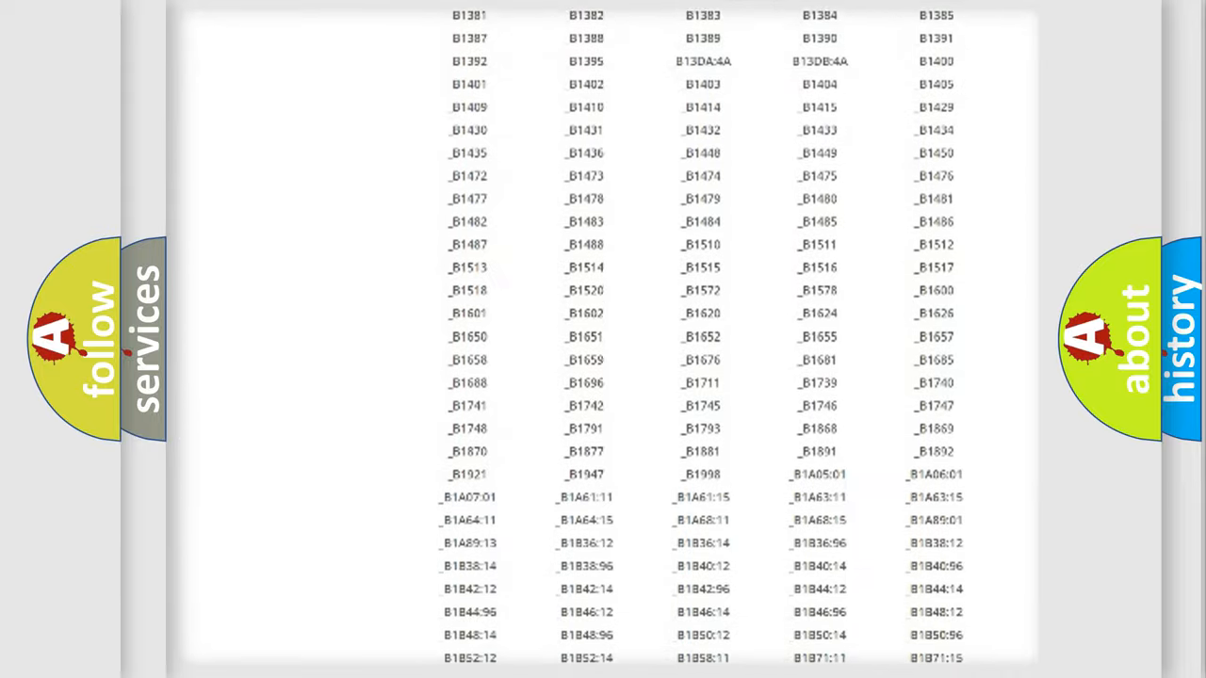
pyautogui.scroll(3)
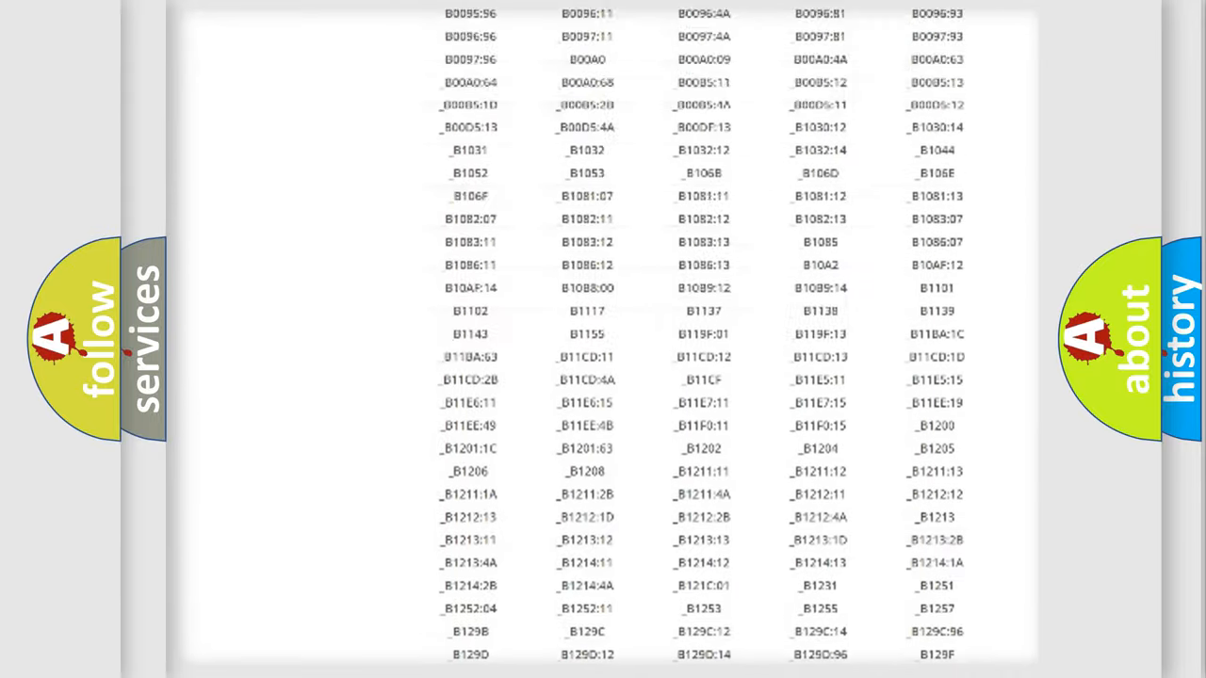
pyautogui.scroll(3)
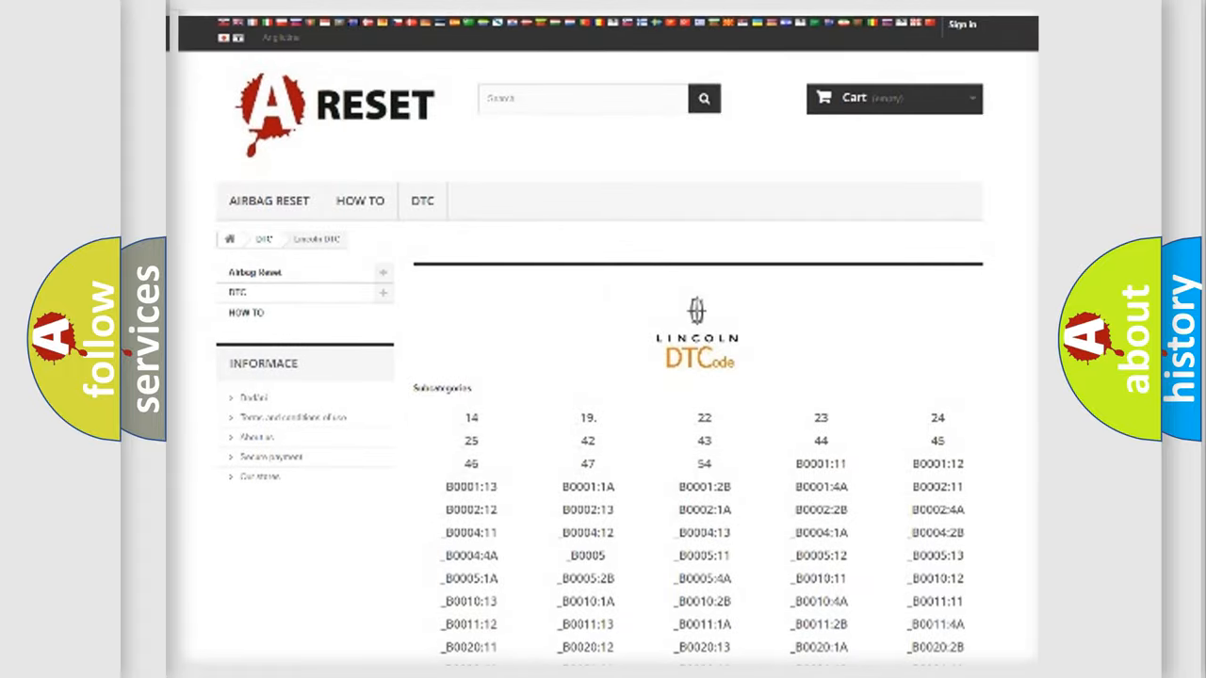